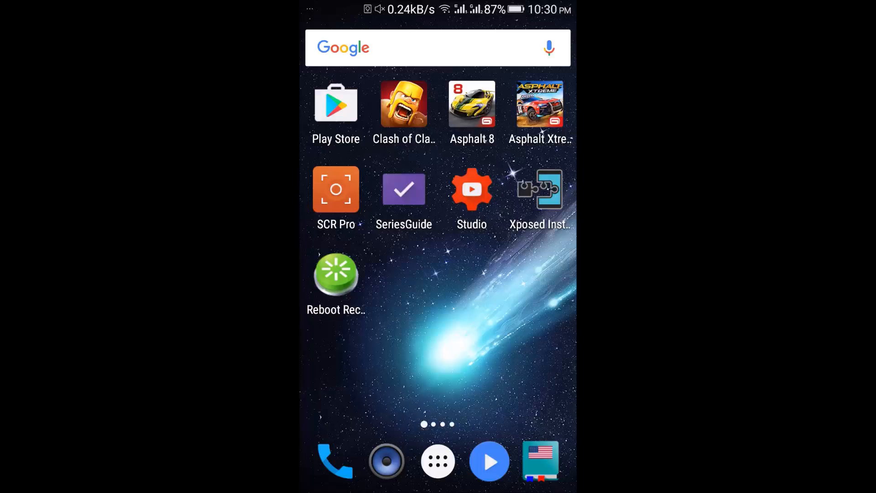
# - Launch Xposed Installer and search the repository for "youtube background playback" to install version 2.0.1
pyautogui.click(539, 189)
pyautogui.write('youtube background pl')
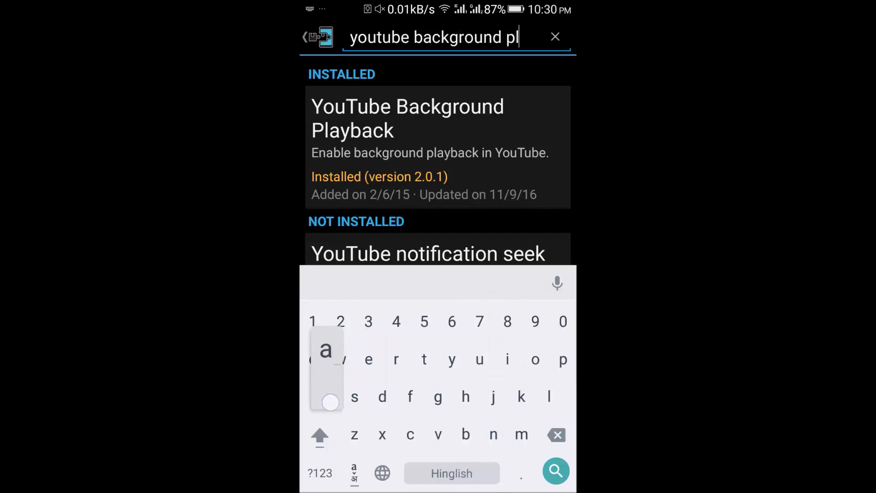
pyautogui.write('ayback')
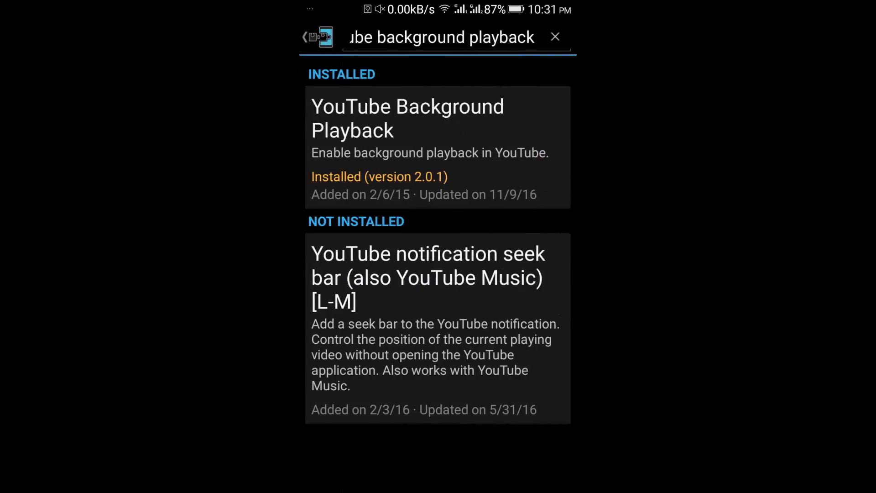
# - Return to the welcome screen and enter Modules to activate YouTube Background Playback
pyautogui.click(306, 36)
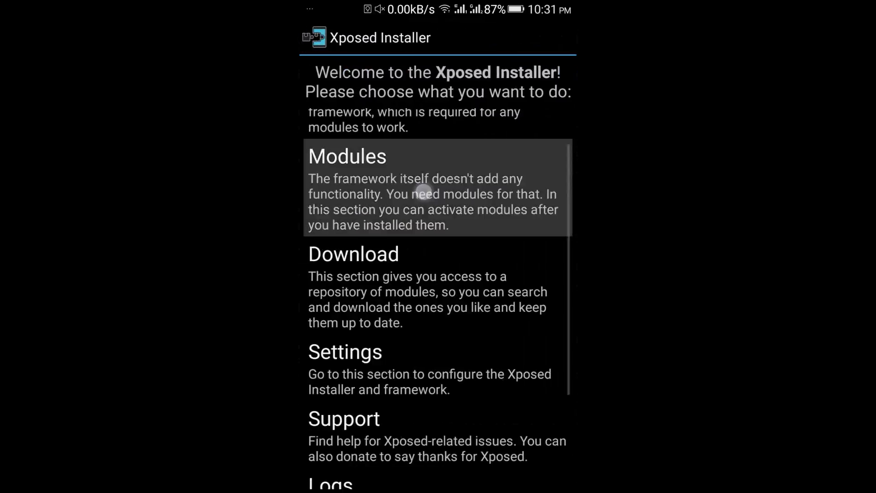
pyautogui.click(347, 156)
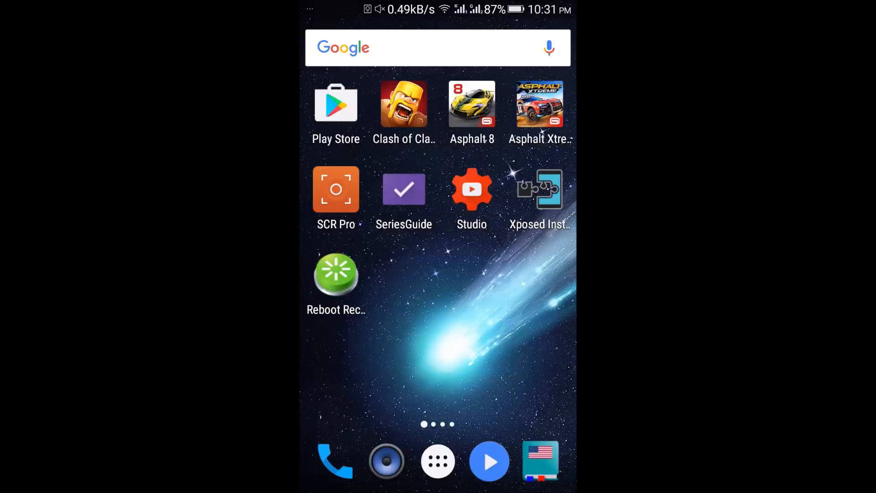
# - Launch YouTube from the app drawer, play the NCS 'Pill' video and raise the volume to maximum
pyautogui.click(437, 461)
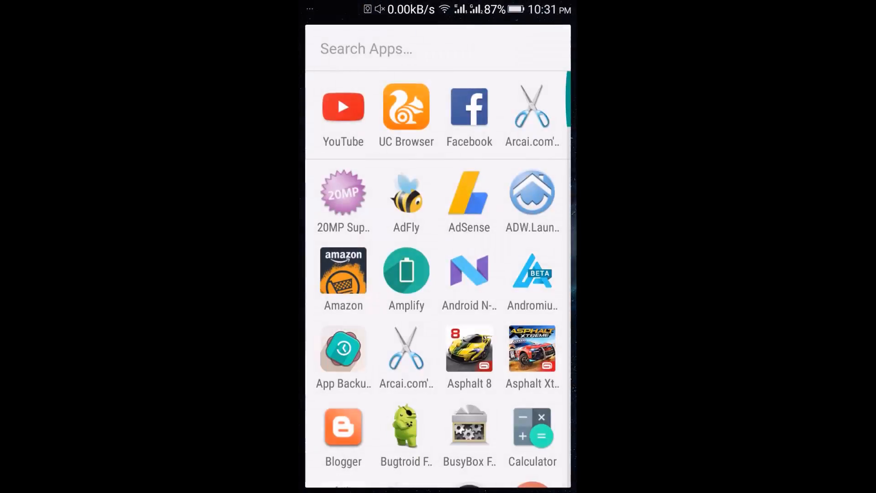
pyautogui.click(342, 106)
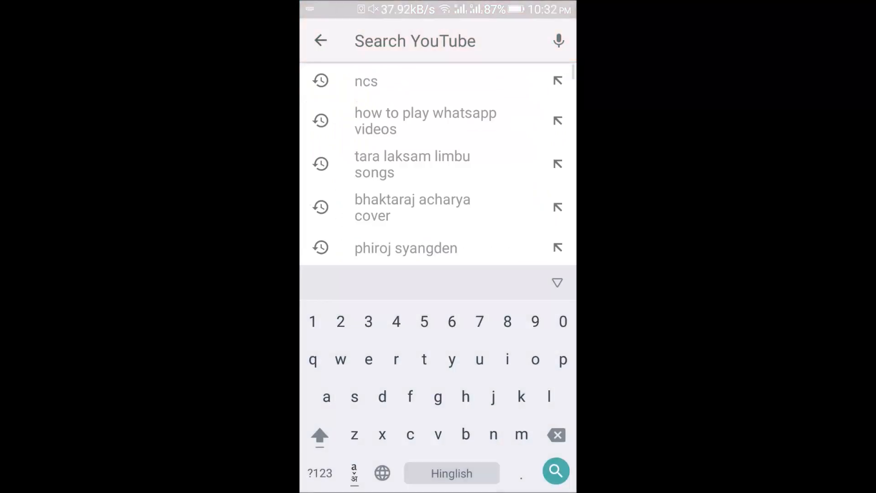
pyautogui.click(367, 82)
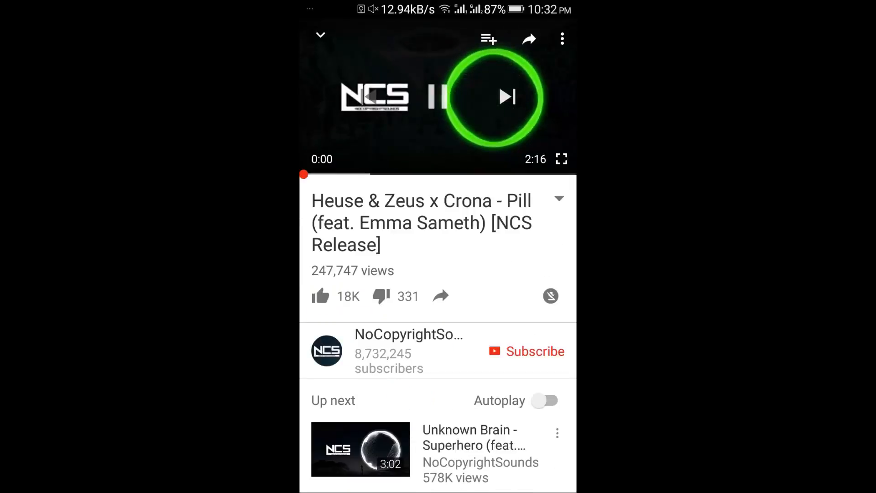
pyautogui.click(438, 96)
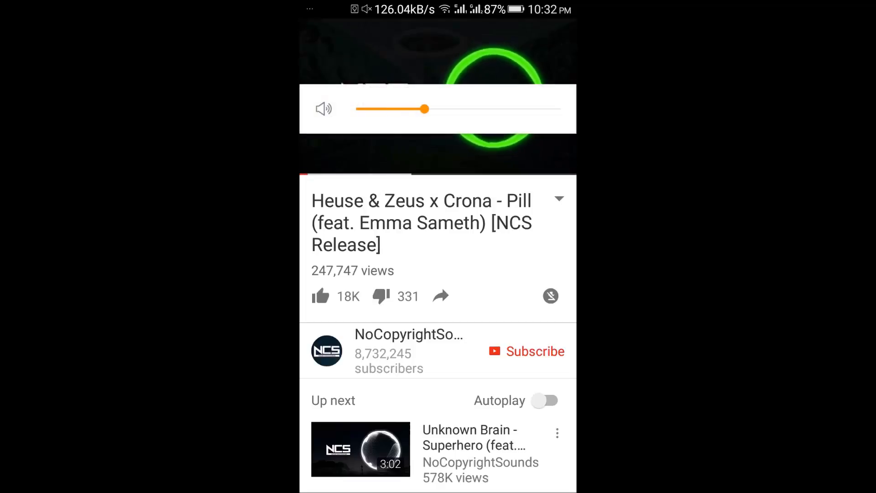
pyautogui.moveTo(423, 109); pyautogui.dragTo(562, 108)
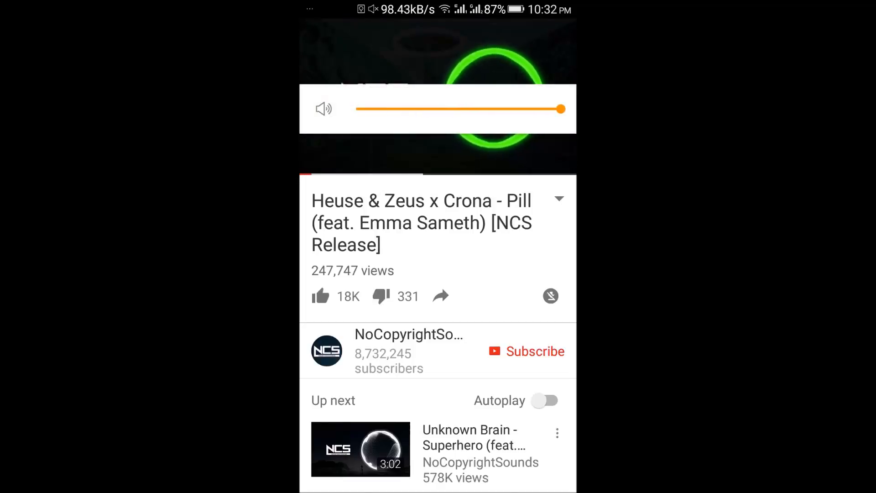